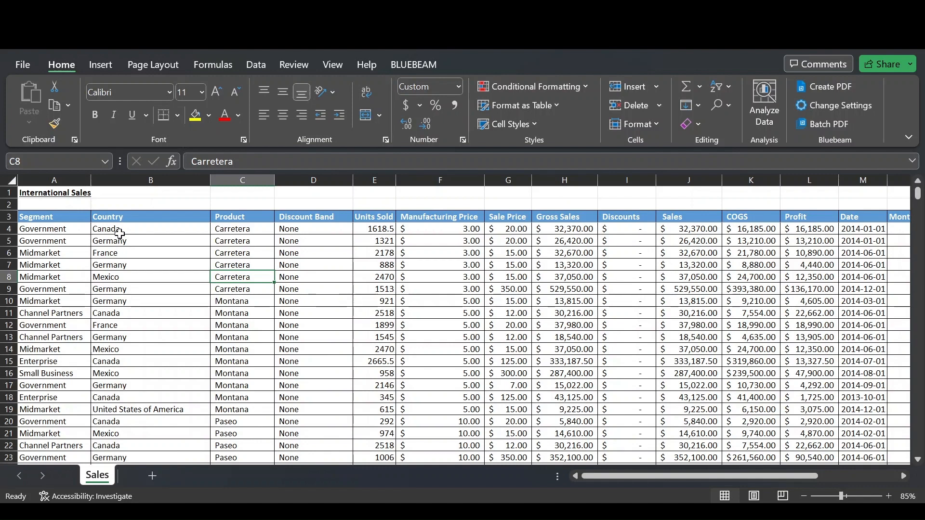
pyautogui.moveTo(159, 247)
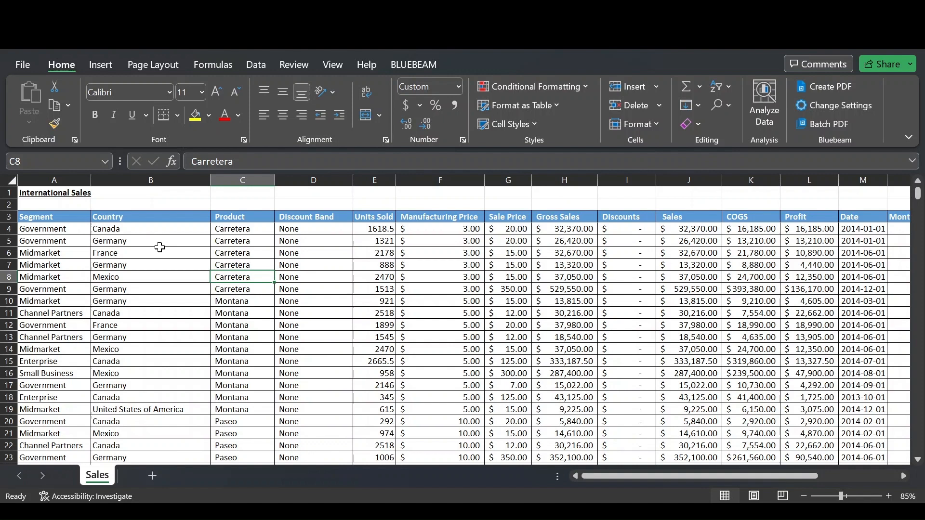
# - Select all cells on the International Sales sheet
pyautogui.click(54, 193)
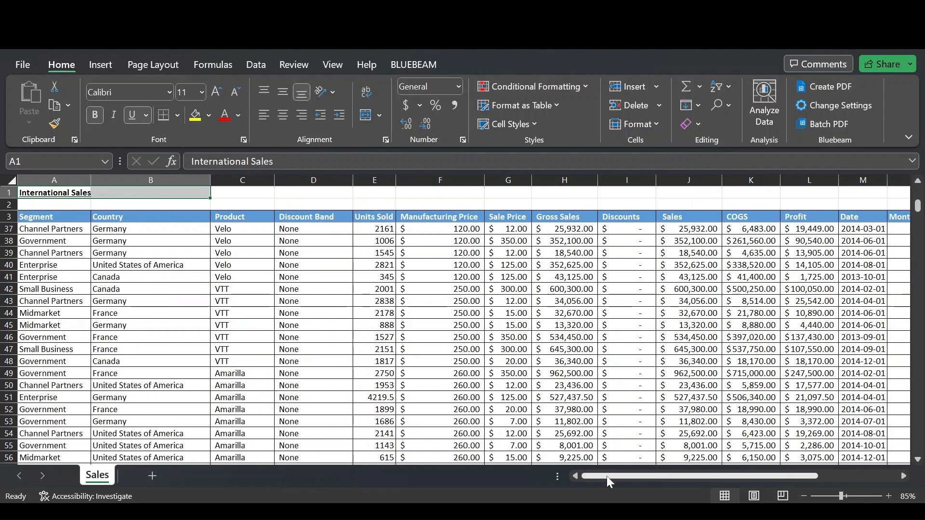
pyautogui.click(627, 362)
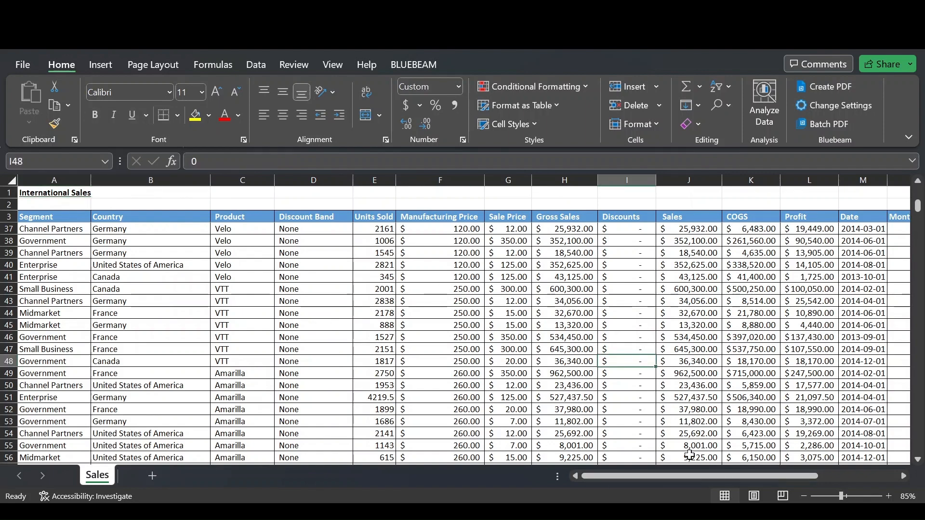
pyautogui.hscroll(3)
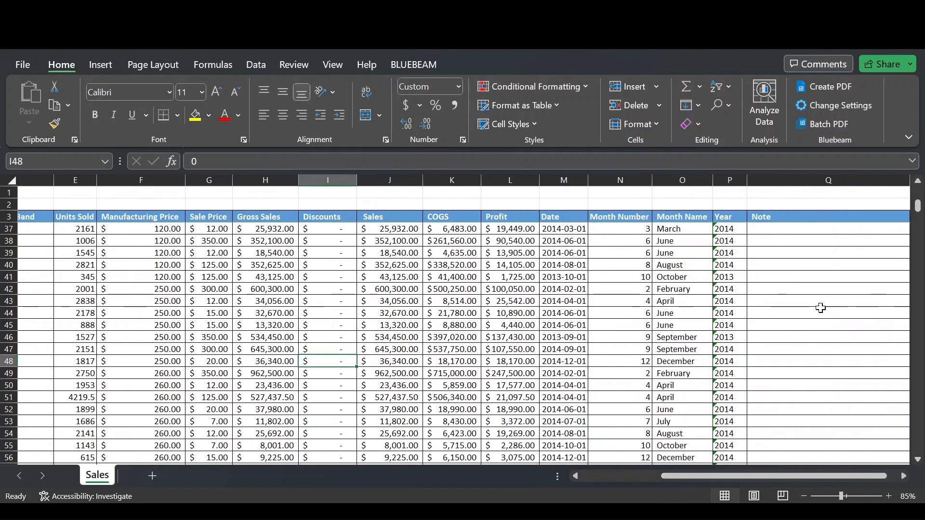
pyautogui.click(829, 252)
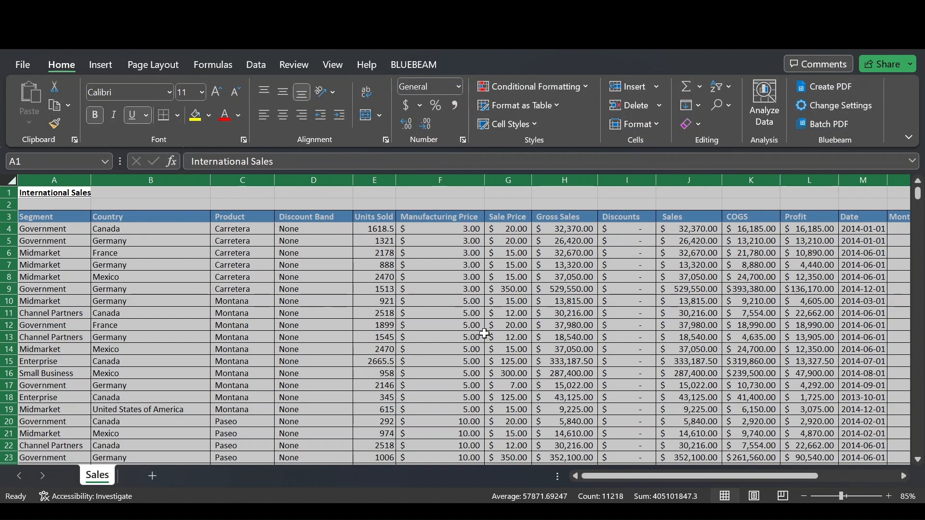
# - Confirm in Format Cells > Protection that Locked stays checked for all cells
pyautogui.rightClick(483, 333)
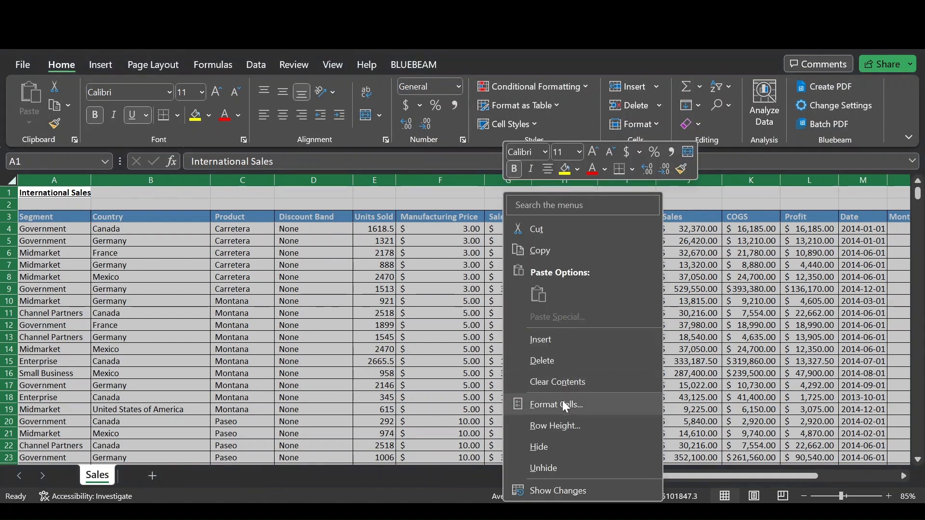
pyautogui.click(556, 403)
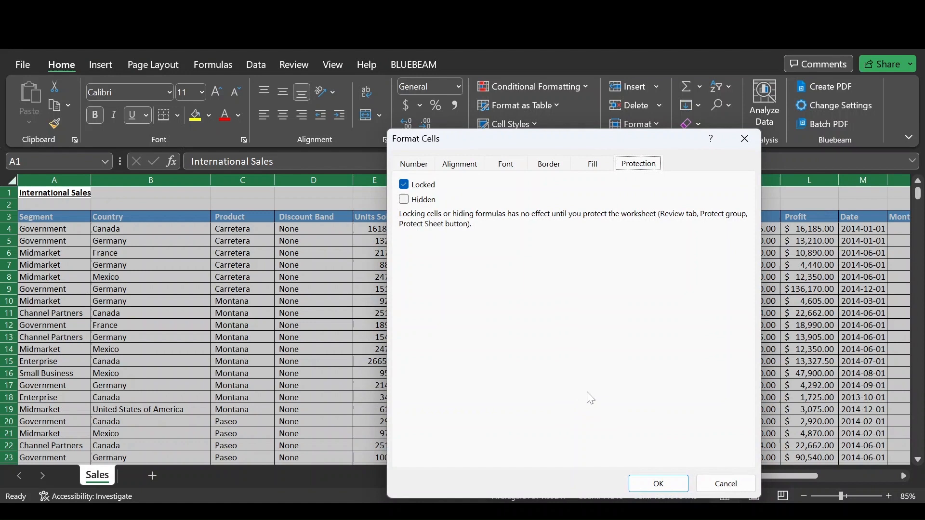
pyautogui.moveTo(452, 146)
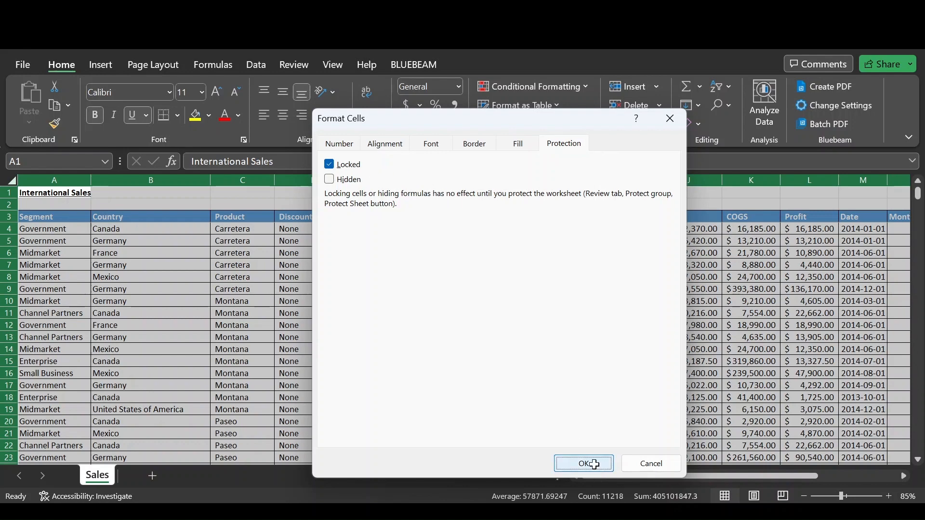
pyautogui.click(584, 464)
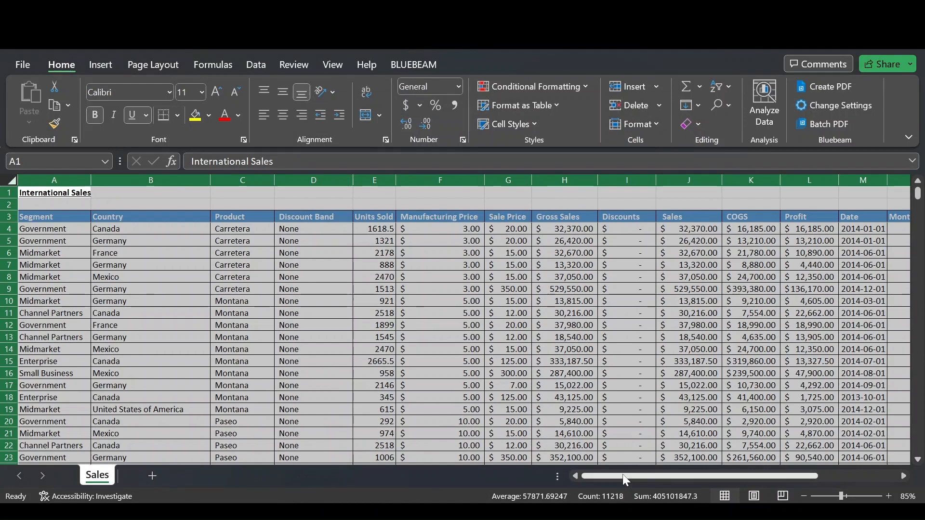
# - Select the Note column range Q4:Q703 and bring up its cell formatting
pyautogui.hscroll(3)
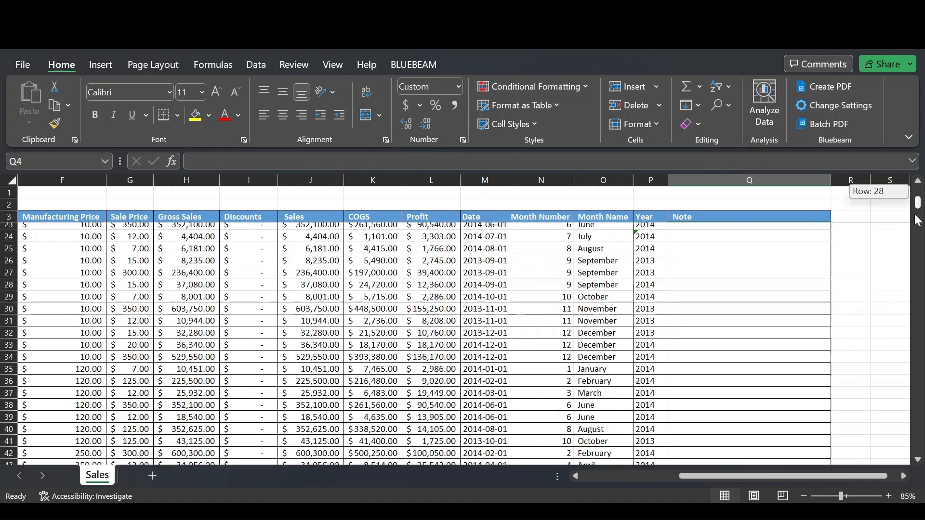
pyautogui.scroll(-3)
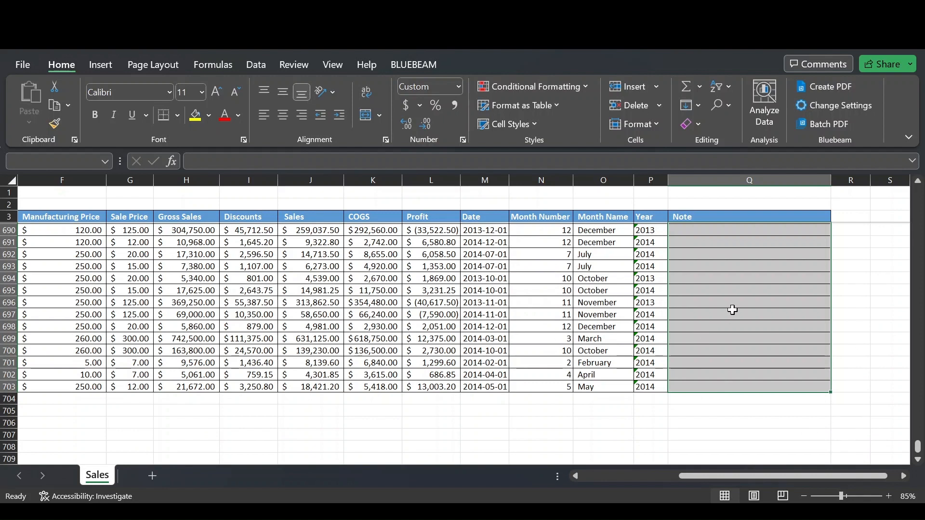
pyautogui.moveTo(752, 259)
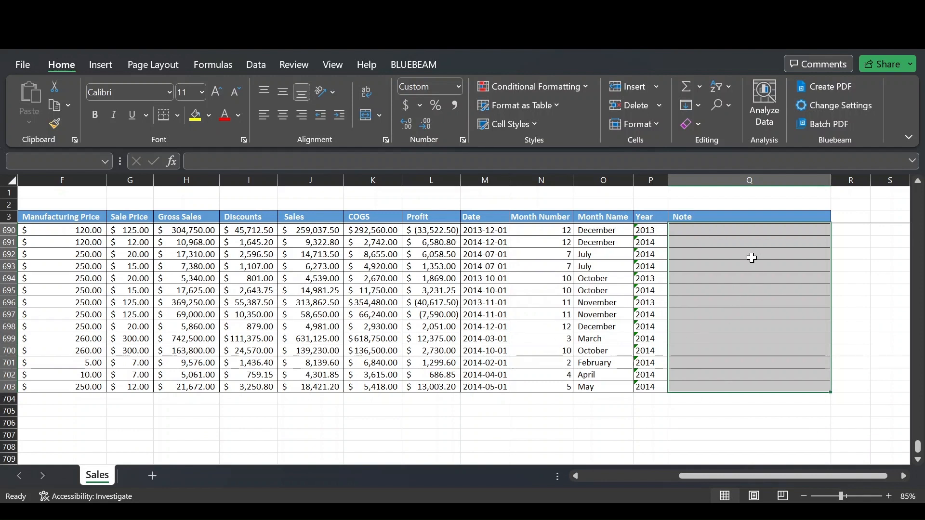
pyautogui.rightClick(752, 259)
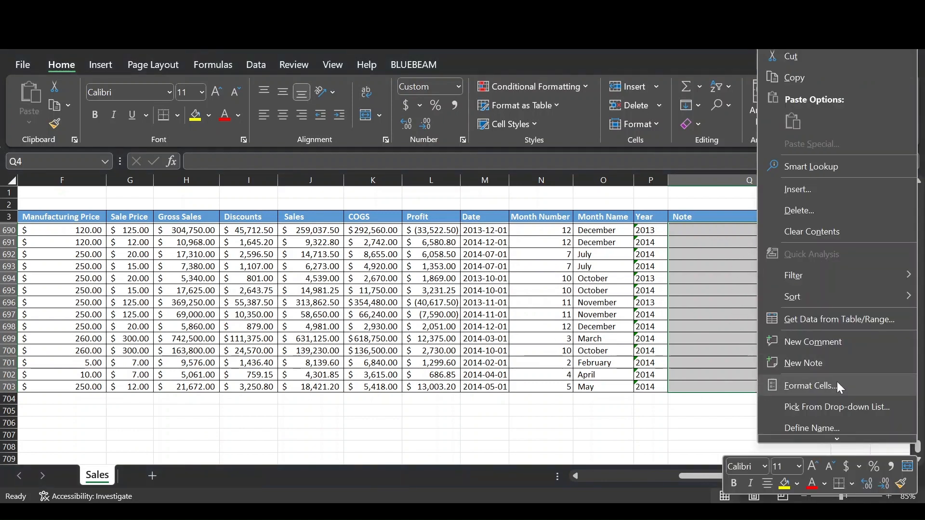
pyautogui.click(812, 386)
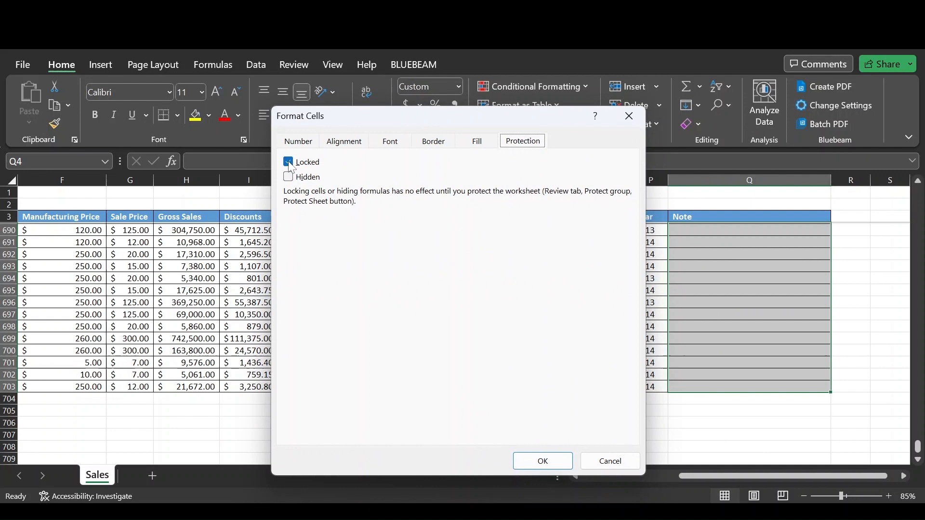
# - Uncheck Locked for the Note cells so they remain editable
pyautogui.click(288, 161)
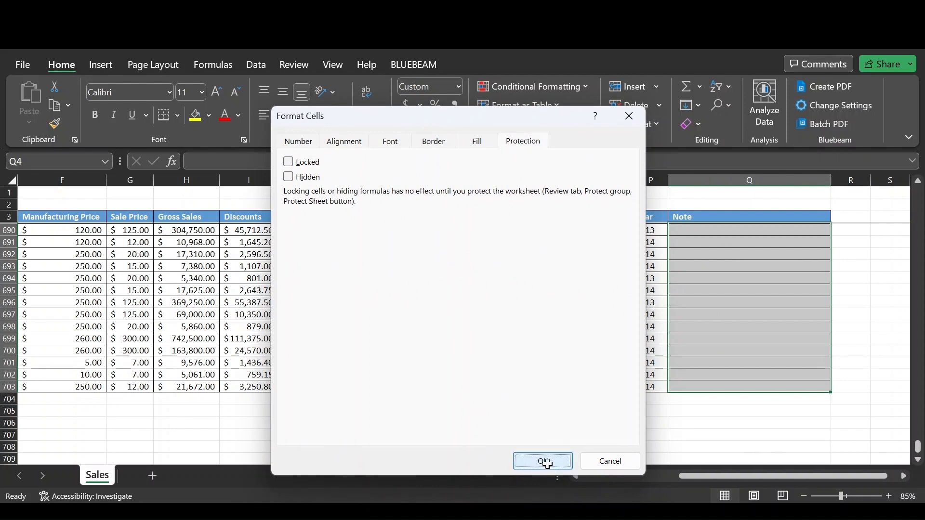
pyautogui.click(543, 461)
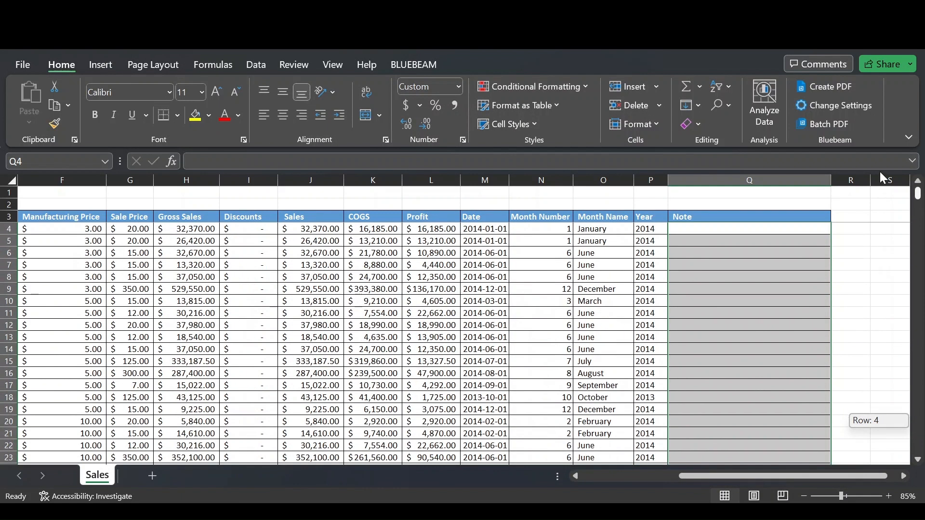
pyautogui.click(310, 301)
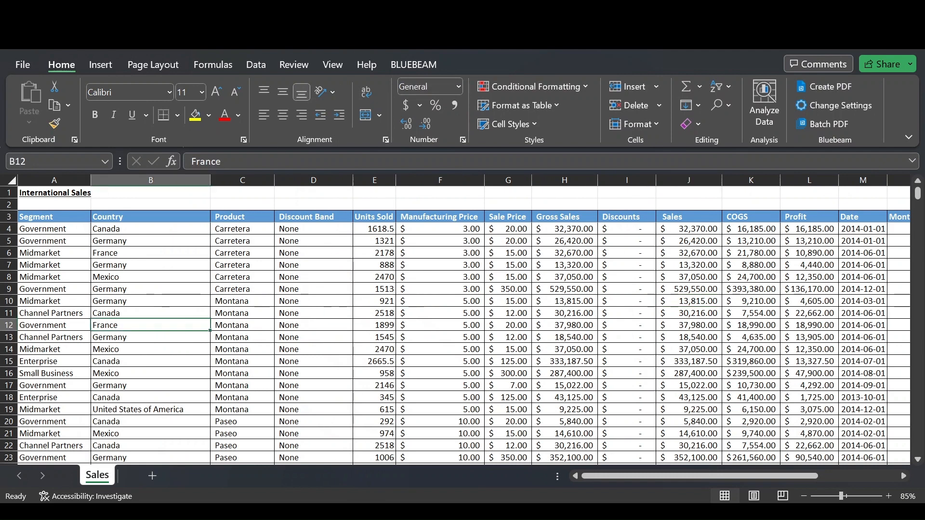
# - Start Protect Sheet from Review and enter the protection password
pyautogui.click(293, 65)
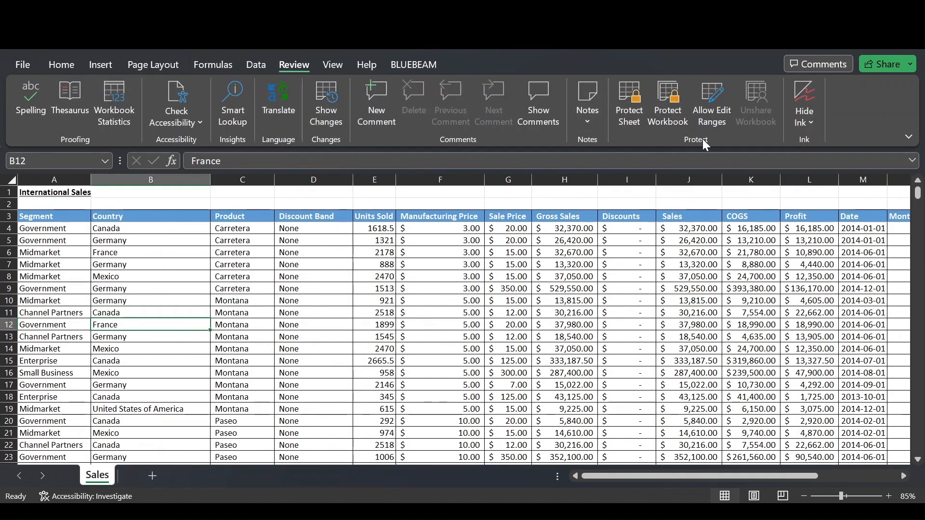
pyautogui.moveTo(634, 112)
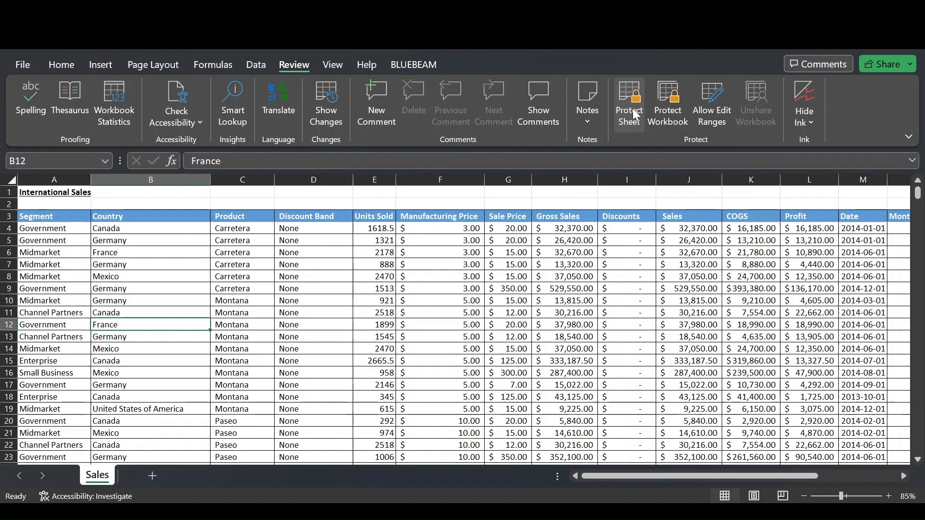
pyautogui.click(628, 96)
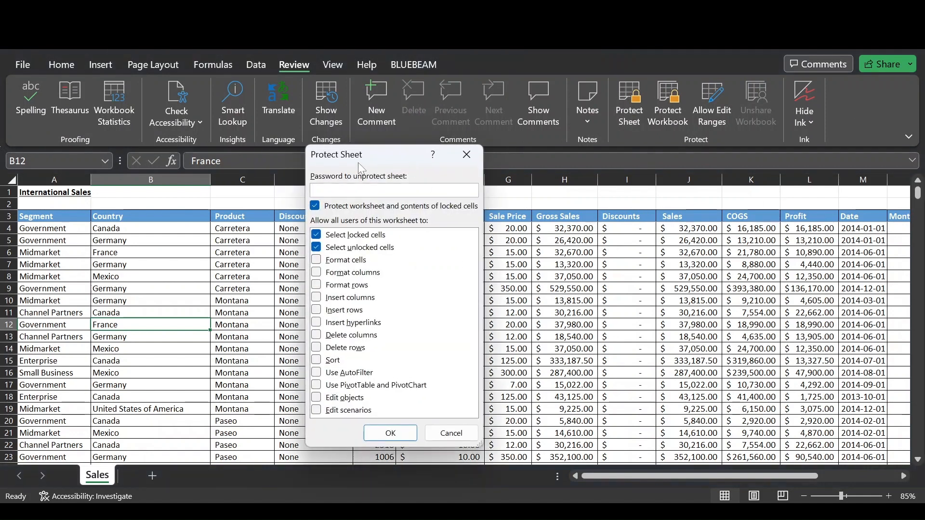
pyautogui.click(393, 190)
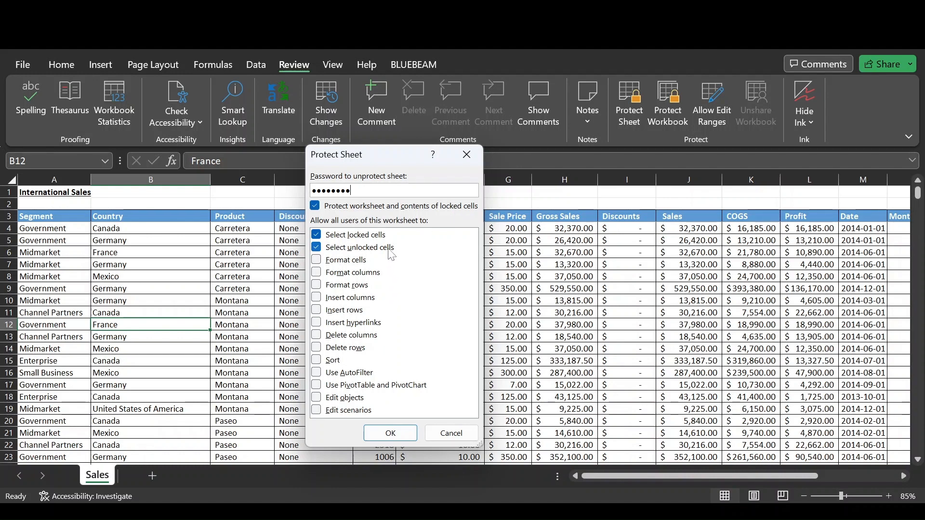
pyautogui.moveTo(393, 237)
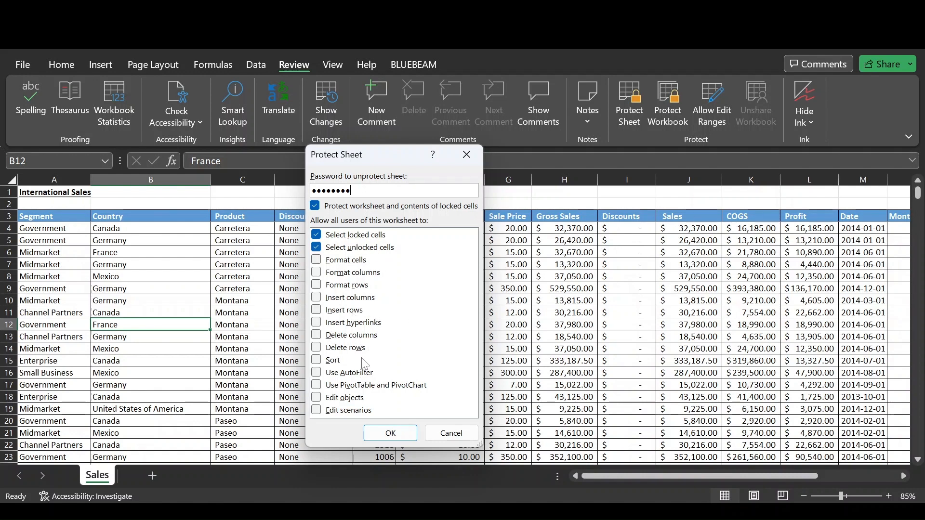
pyautogui.moveTo(382, 309)
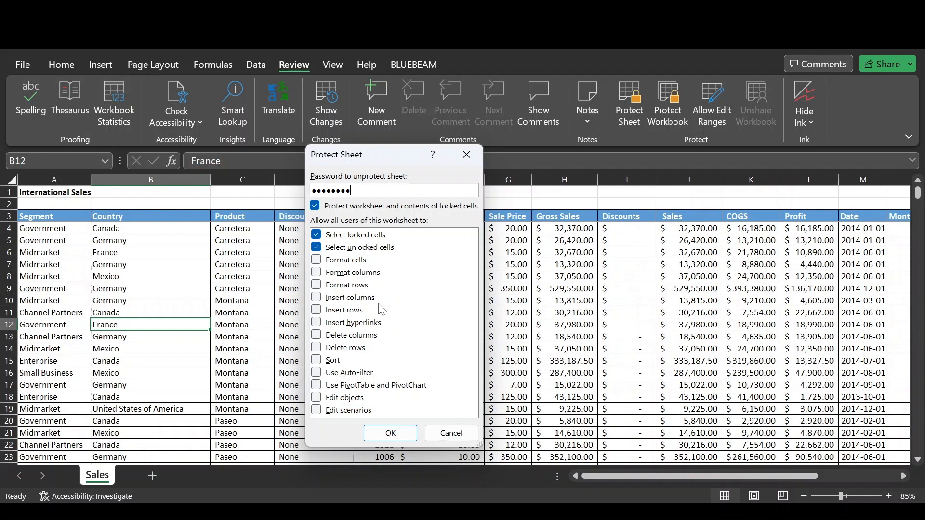
# - Keep only cell selection allowed, re-enter the password, and verify a locked cell refuses edits
pyautogui.click(390, 433)
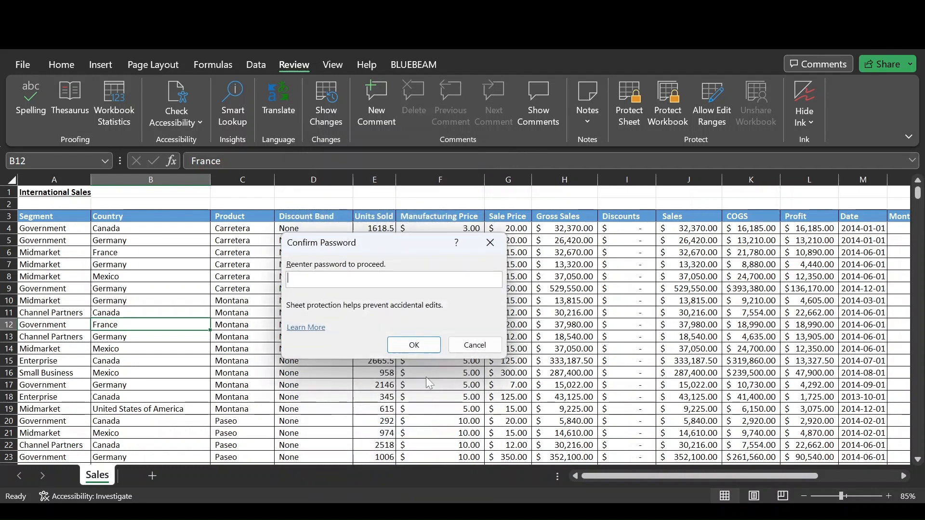
pyautogui.write('••••••')
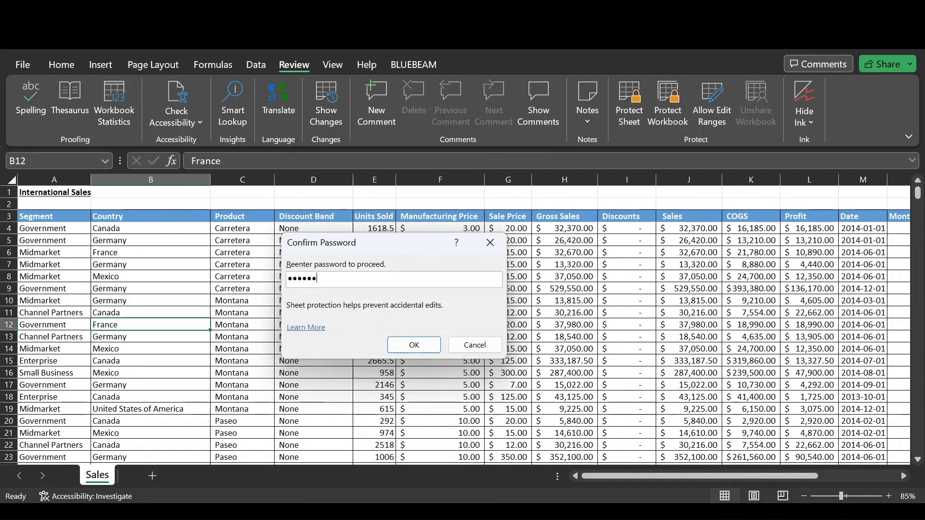
pyautogui.click(415, 345)
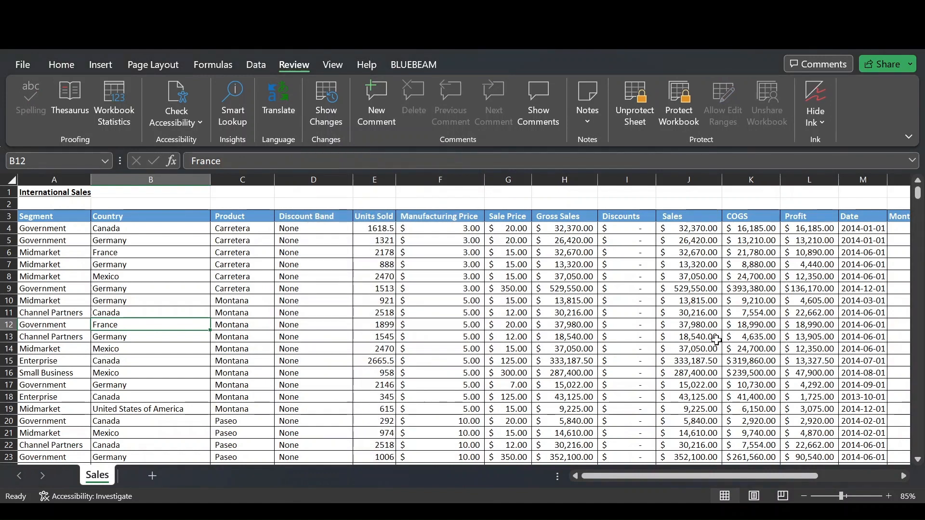
pyautogui.click(569, 361)
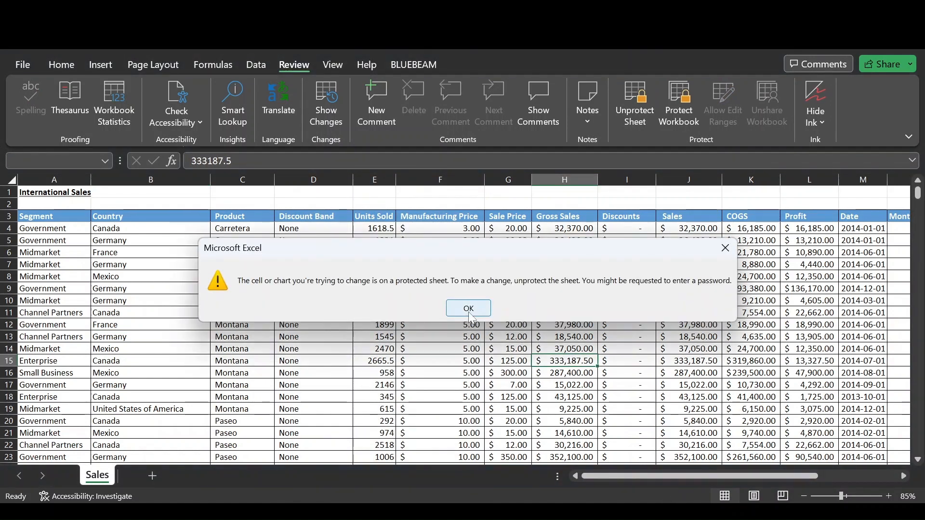
pyautogui.click(469, 309)
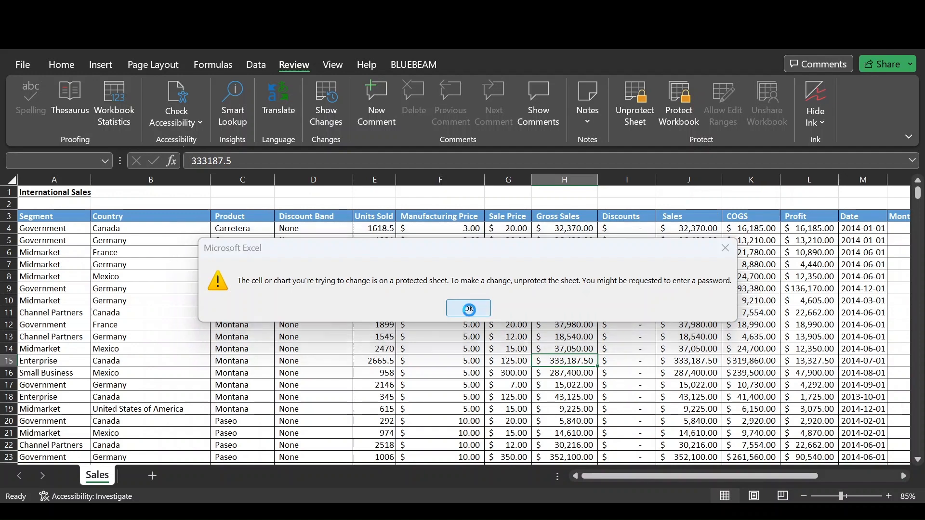
pyautogui.click(468, 308)
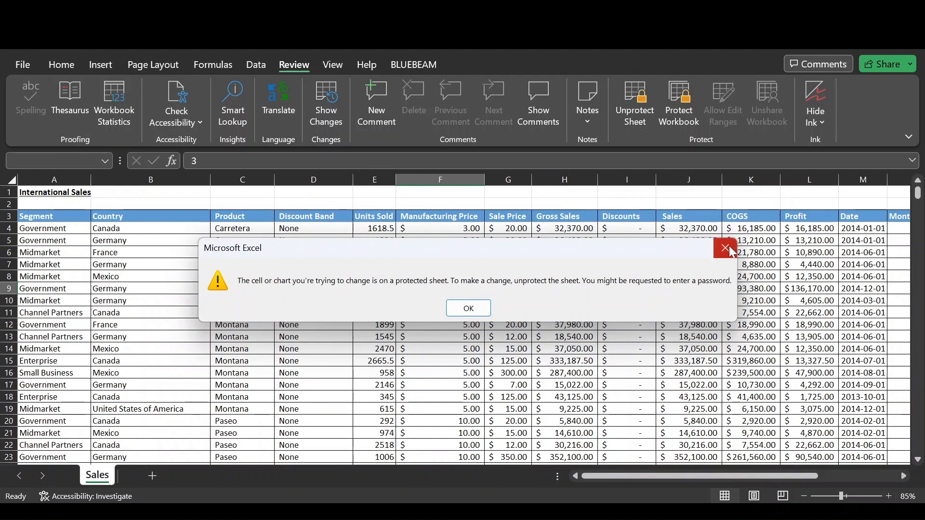
pyautogui.click(468, 309)
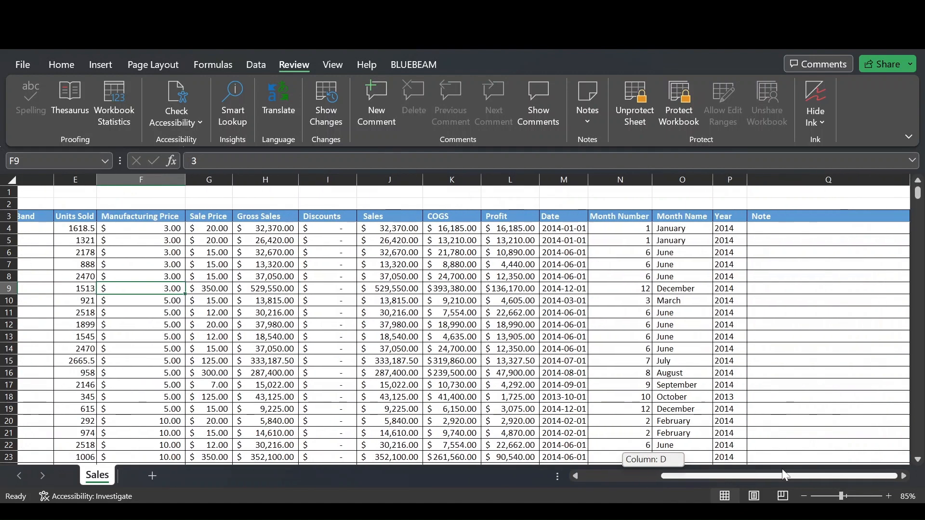
# - Enter the note "Sale didn't go through" in Note cell Q9
pyautogui.click(829, 289)
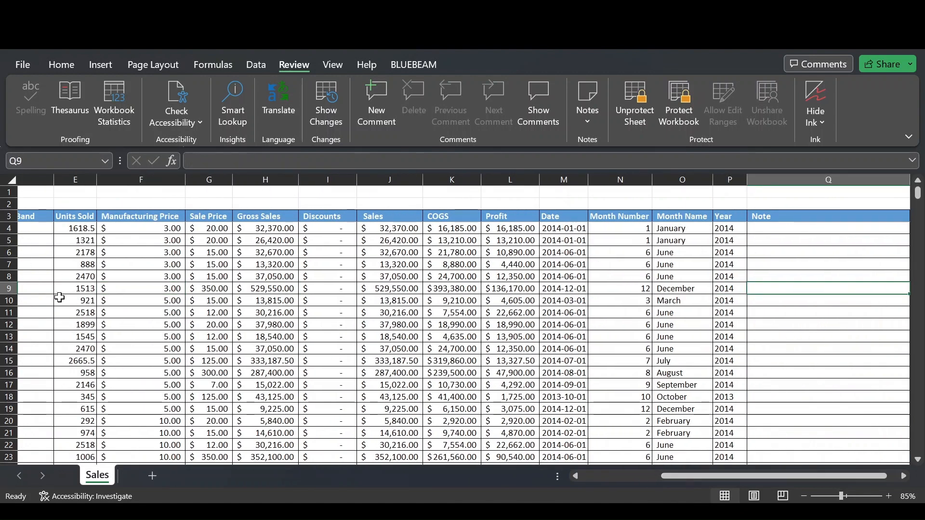
pyautogui.moveTo(320, 293)
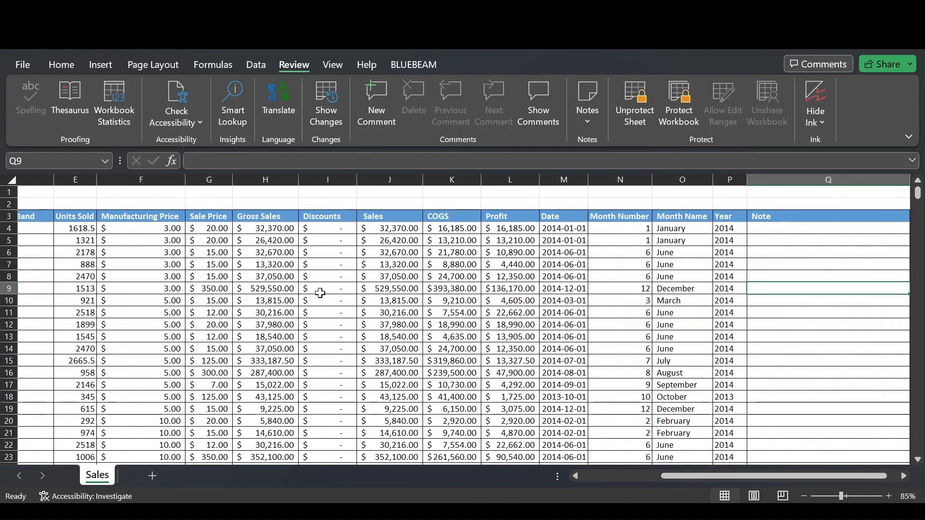
pyautogui.write("Sale didn't")
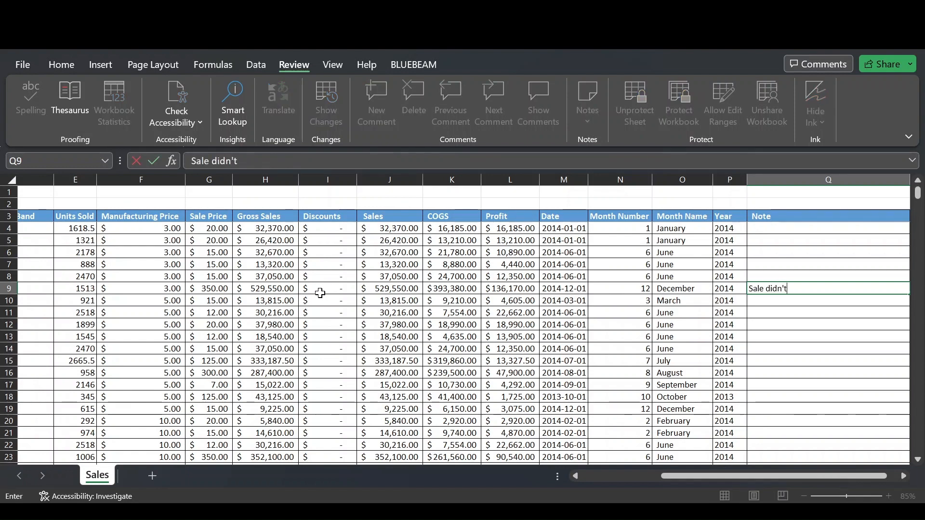
pyautogui.write('go through')
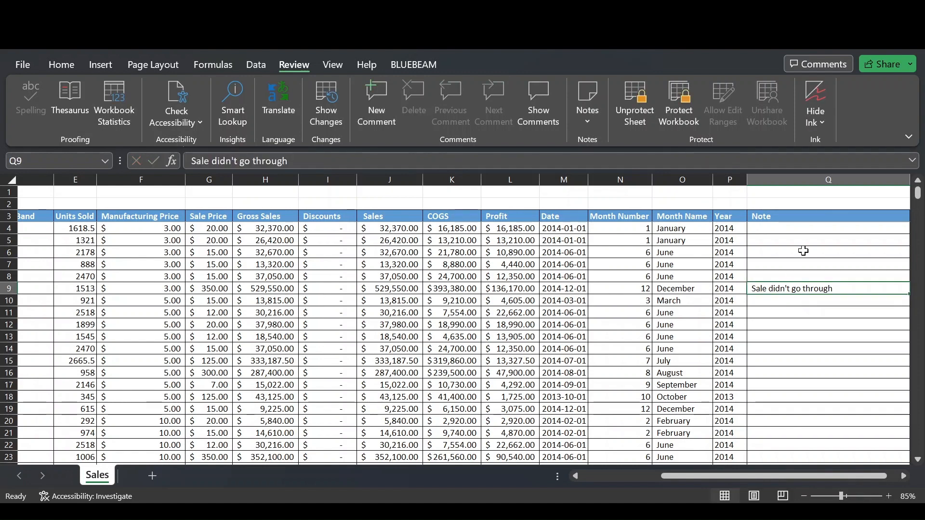
pyautogui.moveTo(804, 330)
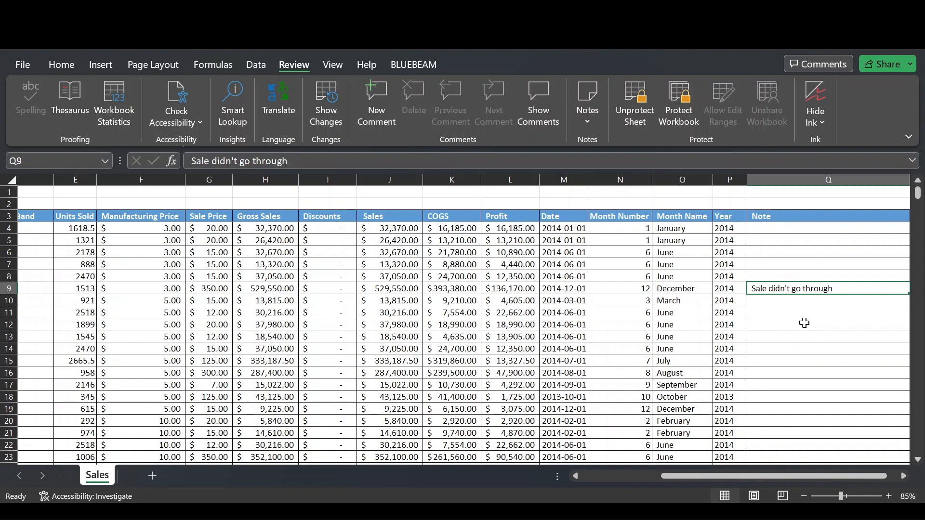
# - Enter the note "Sale under review" in Note cell Q45
pyautogui.scroll(-3)
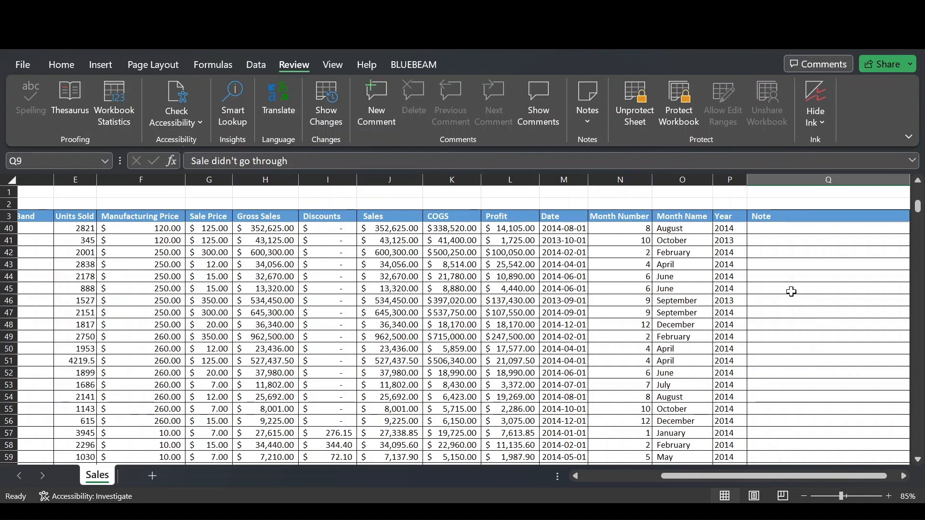
pyautogui.click(810, 288)
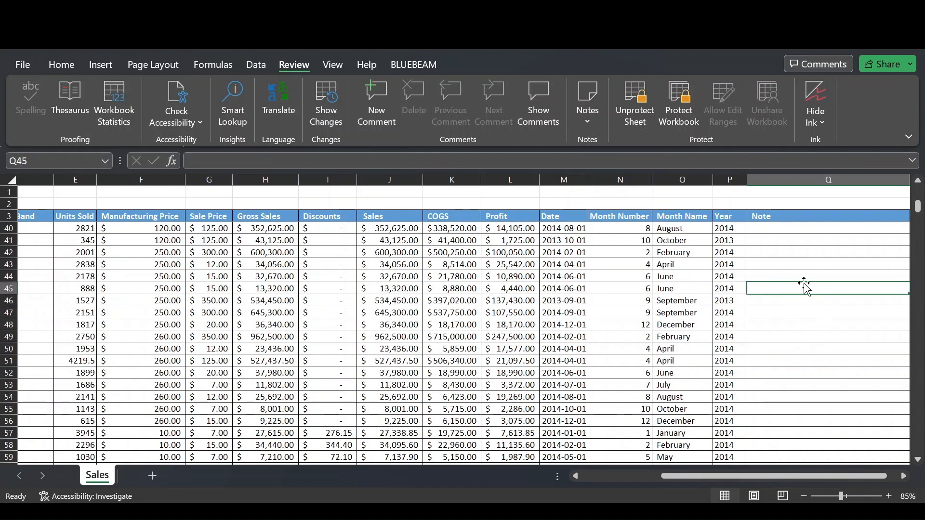
pyautogui.write('Sale under review')
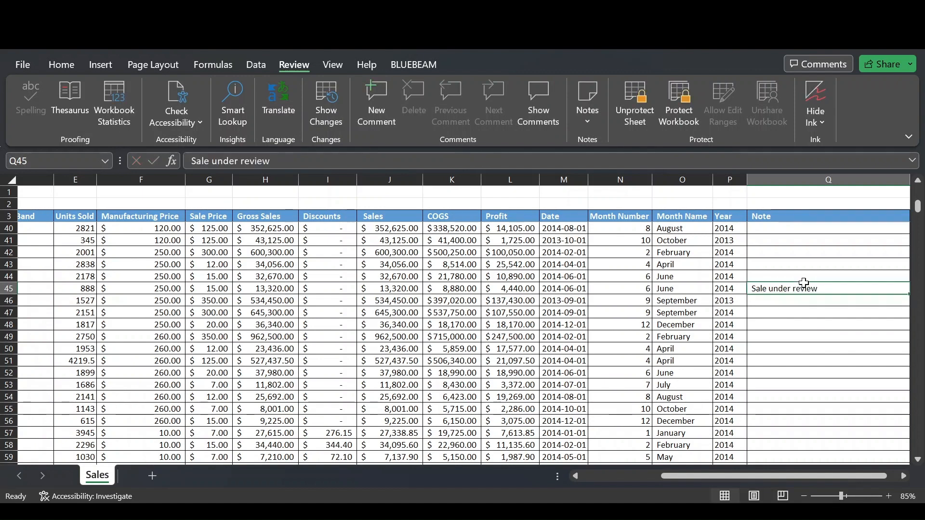
pyautogui.scroll(-3)
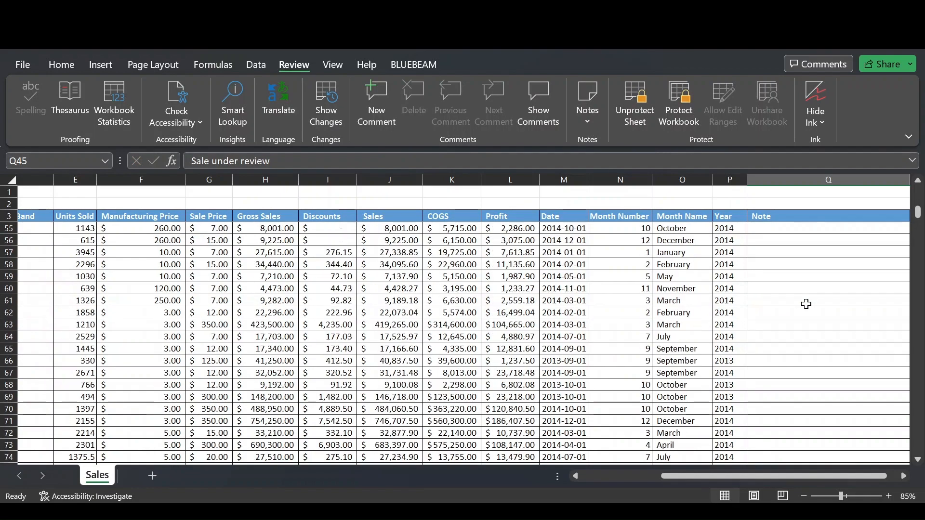
pyautogui.scroll(3)
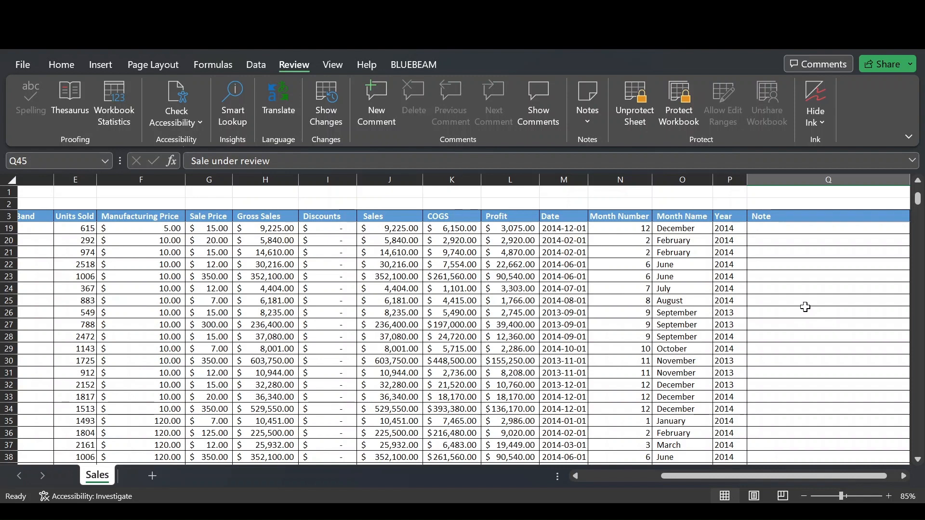
pyautogui.moveTo(804, 306)
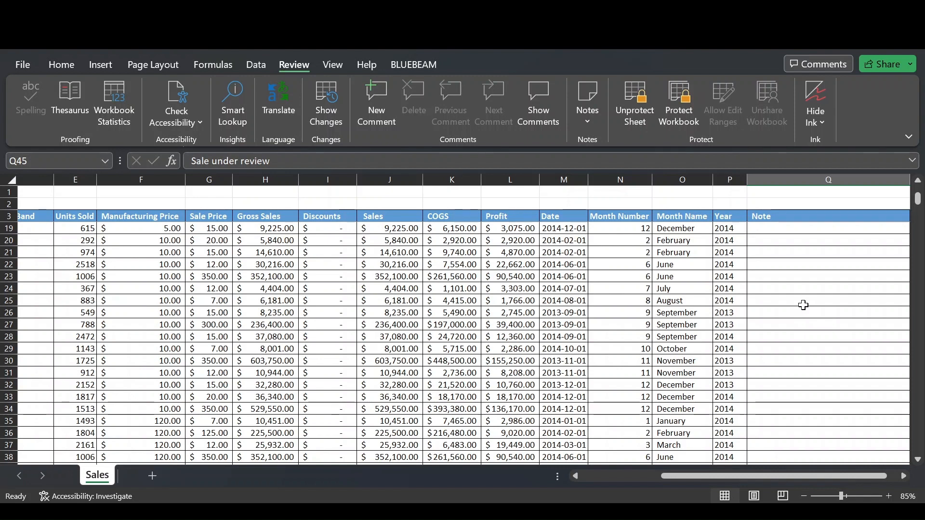
pyautogui.moveTo(776, 326)
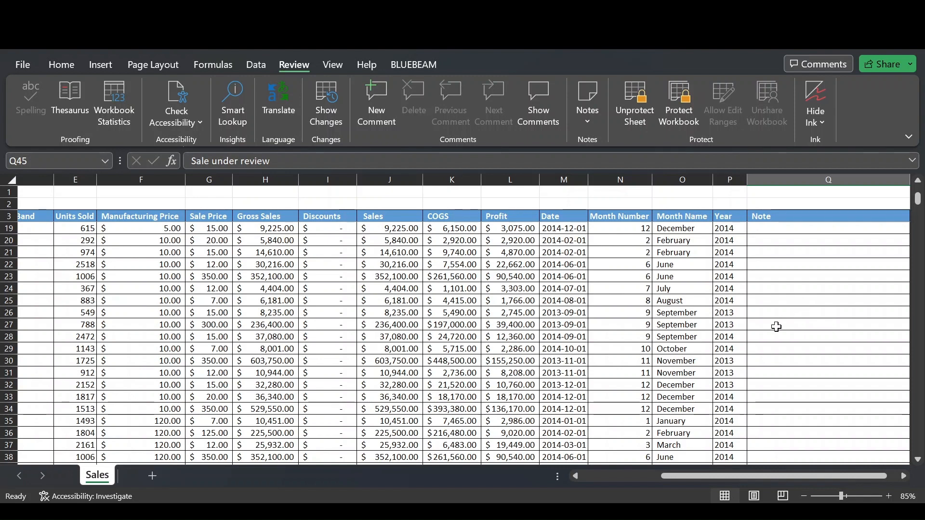